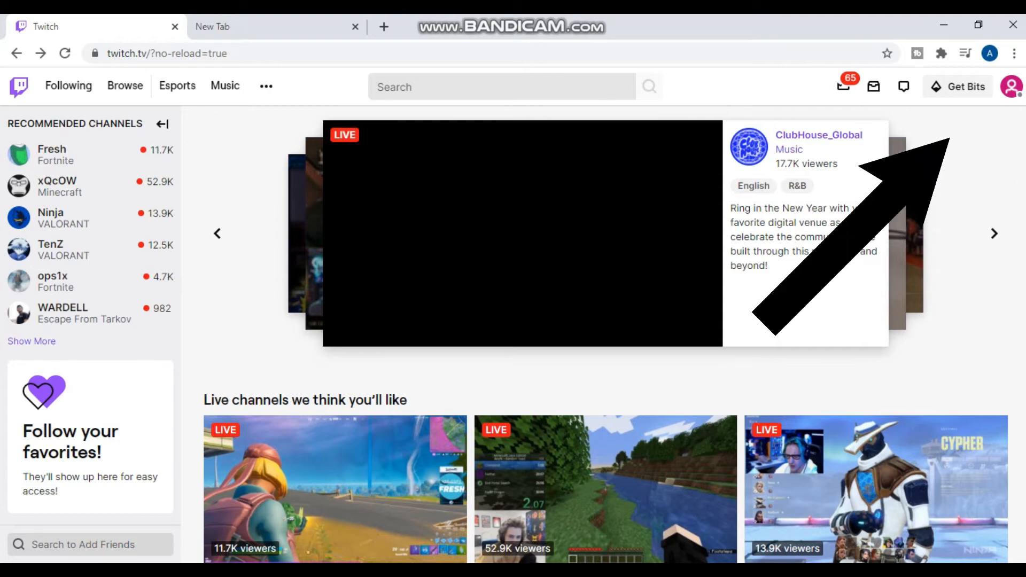
# - Open Twitch account Settings on the Profile tab from the avatar menu
pyautogui.click(1012, 85)
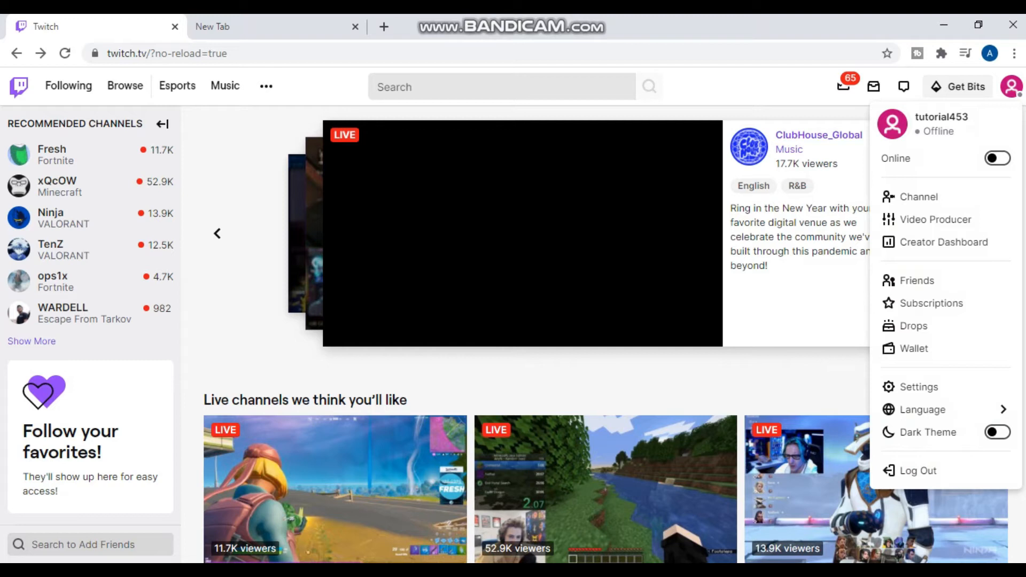
pyautogui.moveTo(919, 386)
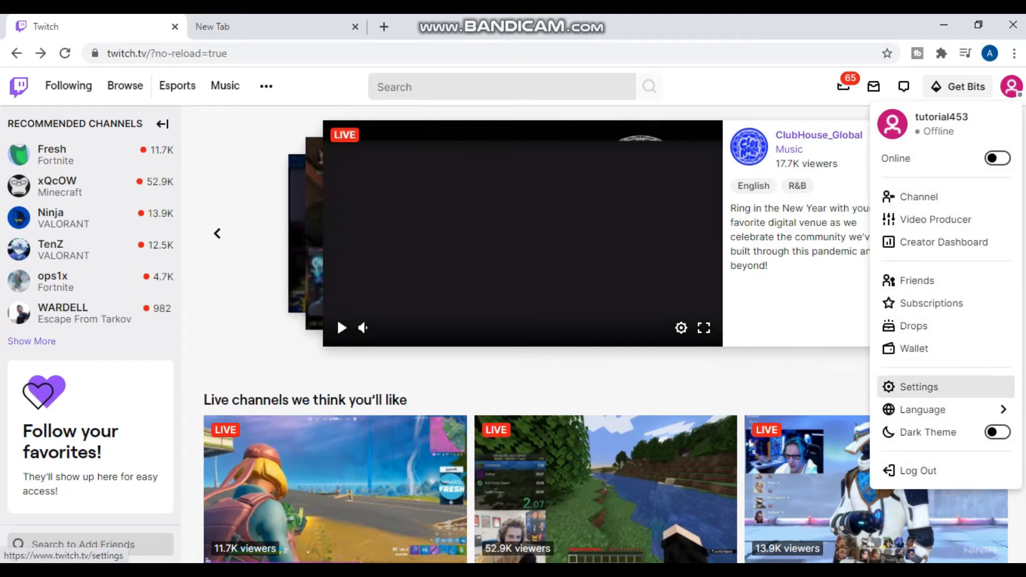
pyautogui.click(919, 387)
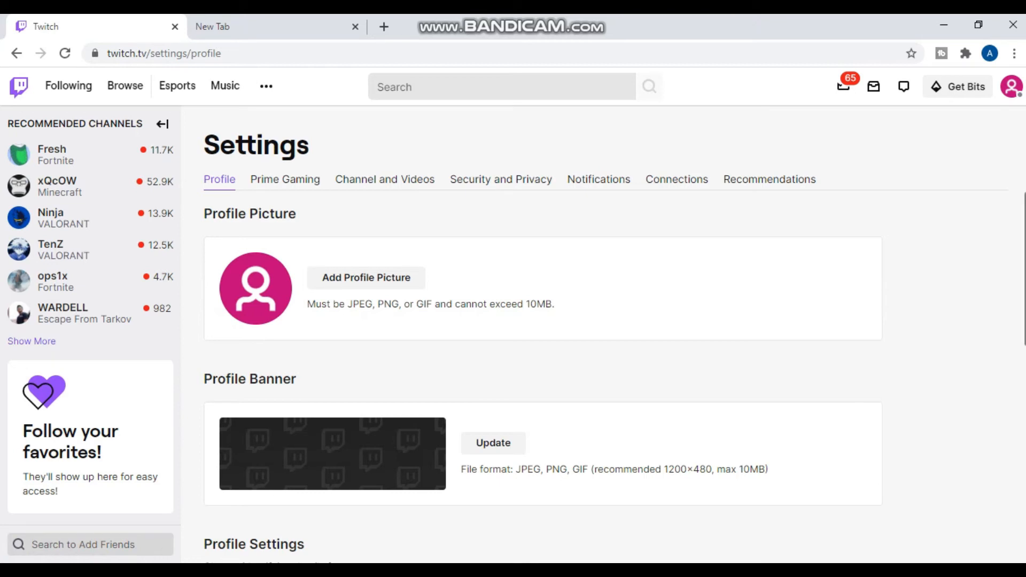
# - Scroll down to Profile Settings and select the display name 'tutorial453' to clear it
pyautogui.scroll(-3)
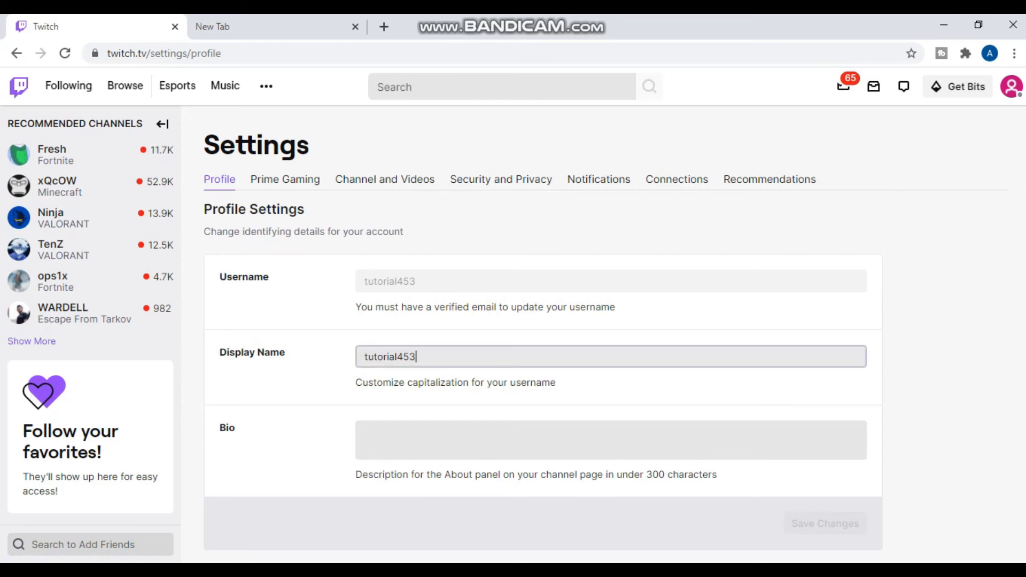
pyautogui.press('ctrl+a')
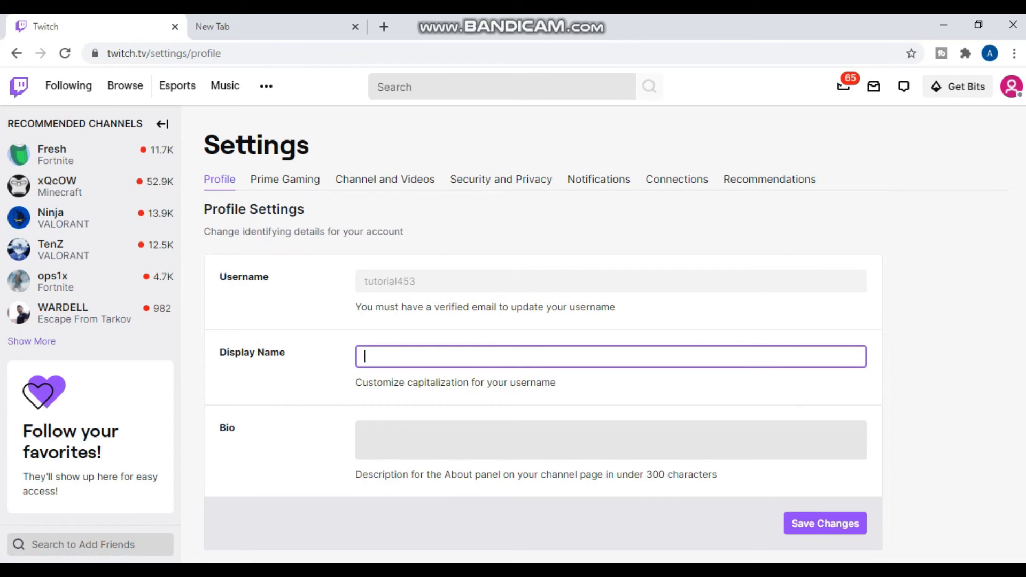
# - Enter 'Tutorialchange' as the display name and try saving, which Twitch rejects
pyautogui.write('Tut')
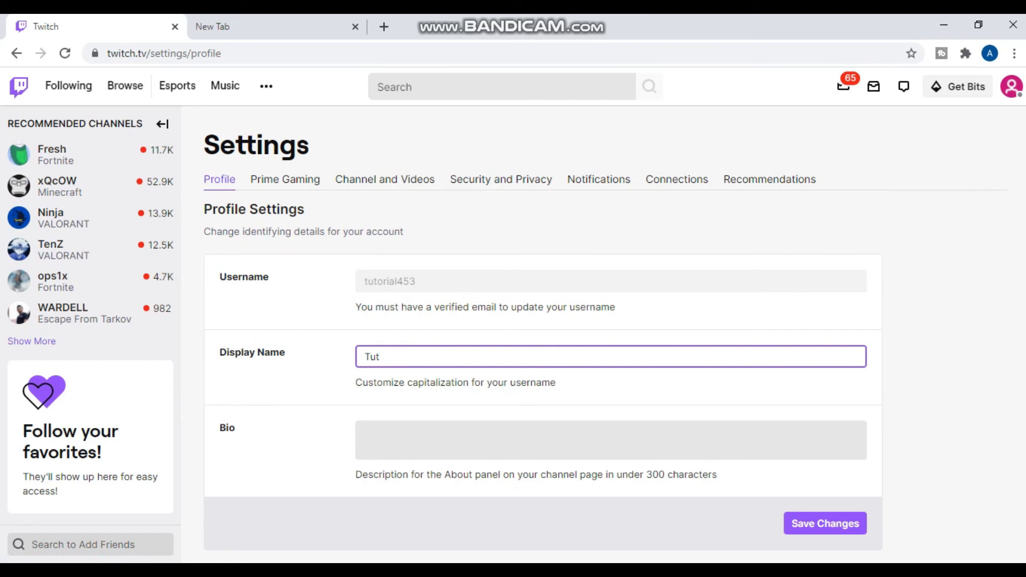
pyautogui.write('o')
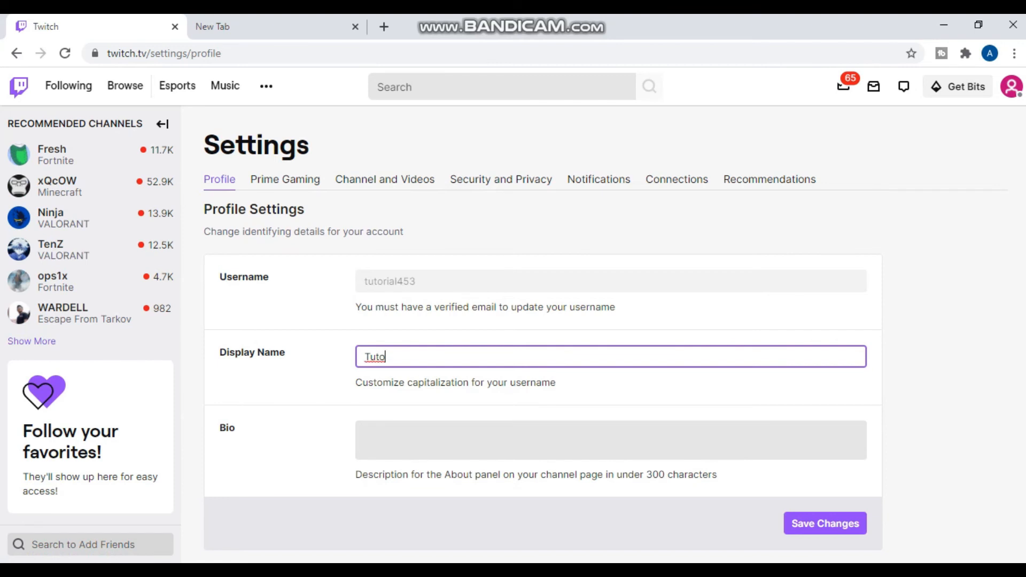
pyautogui.write('rial')
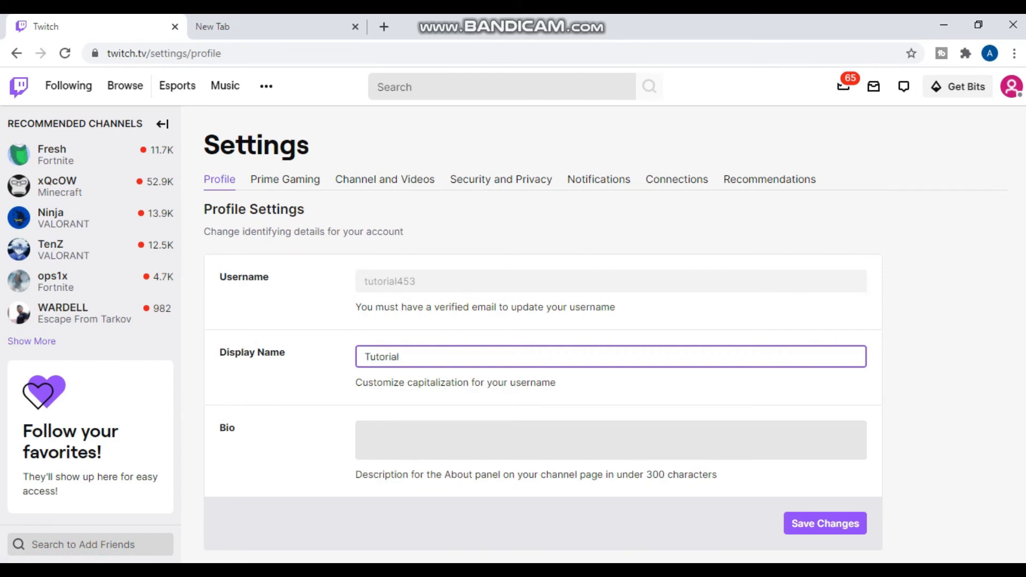
pyautogui.write('d')
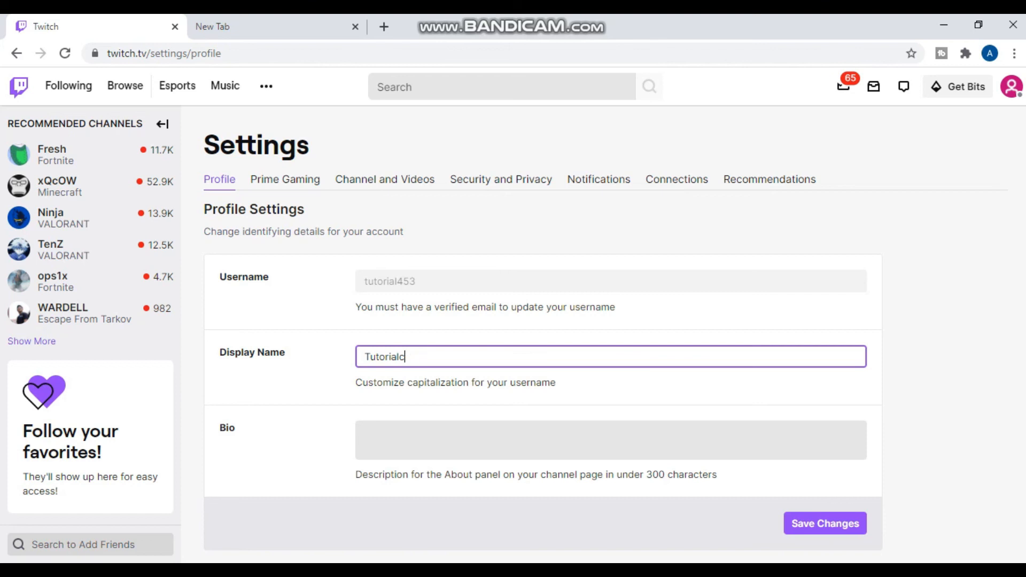
pyautogui.write('ha')
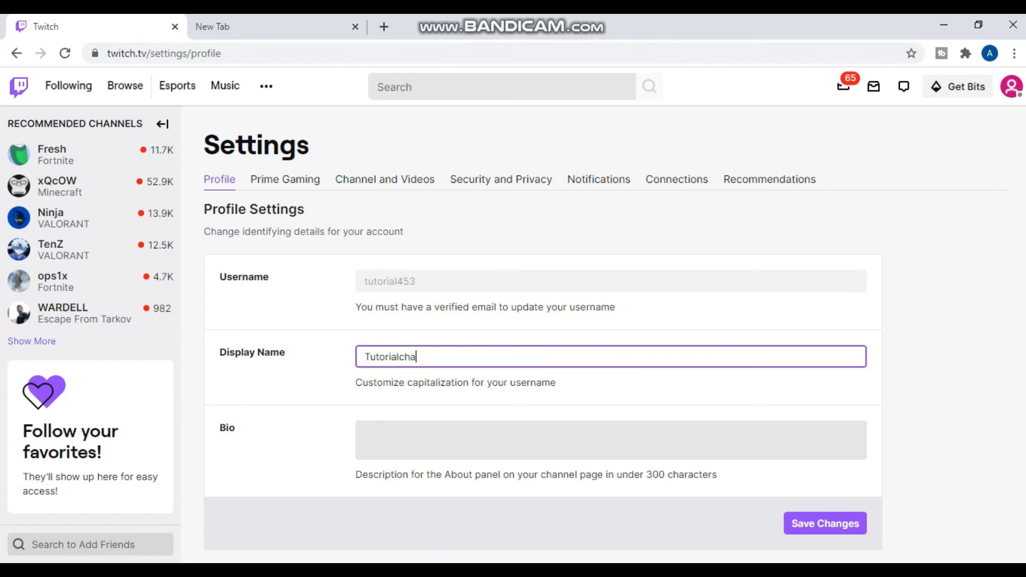
pyautogui.write('nge')
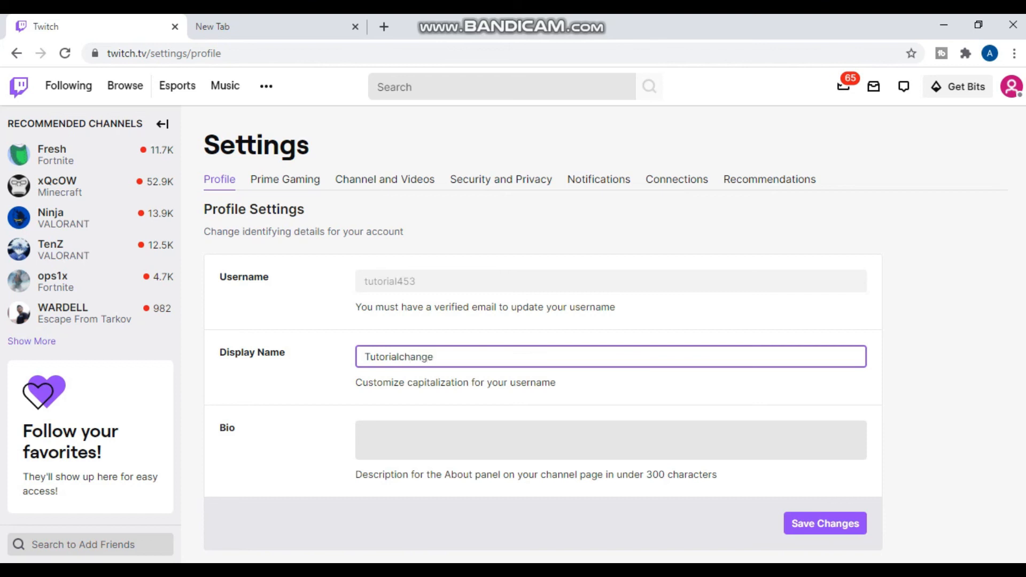
pyautogui.click(824, 522)
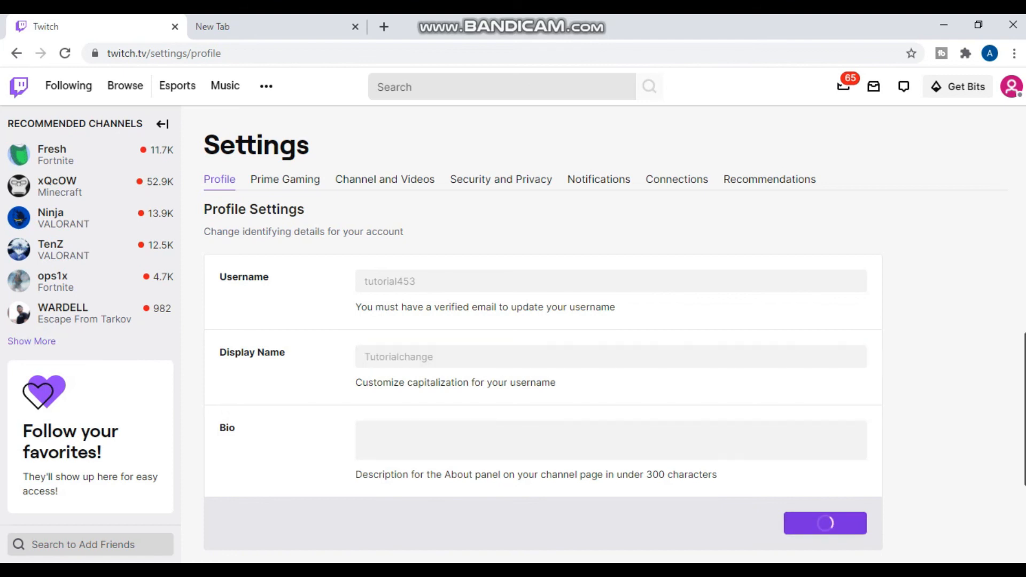
pyautogui.click(824, 523)
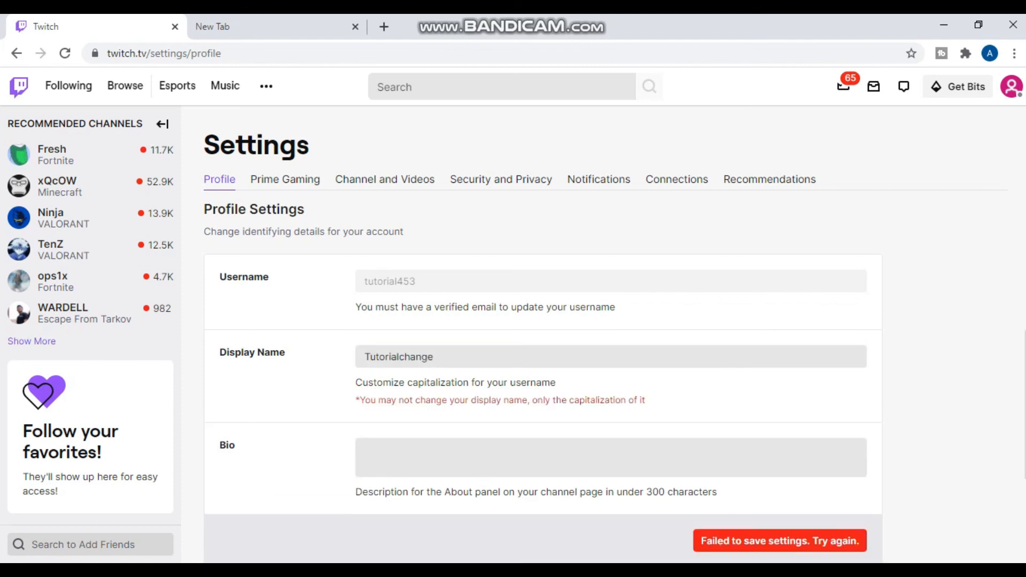